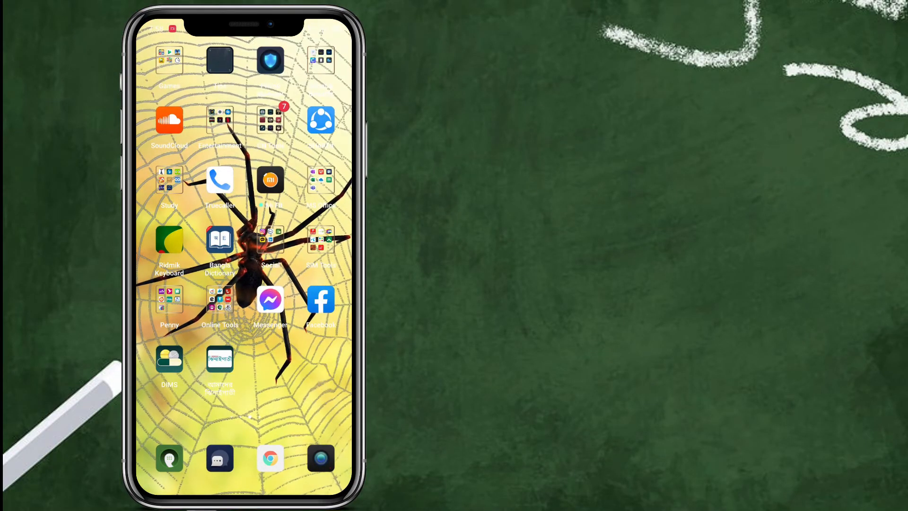
# Draft the message "Type example" in the chat's compose field without sending it
pyautogui.click(270, 299)
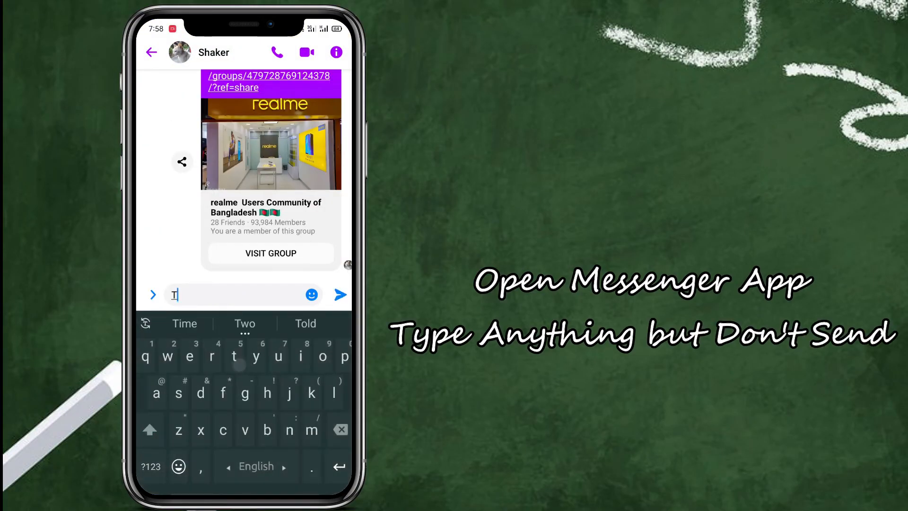
pyautogui.write('Type')
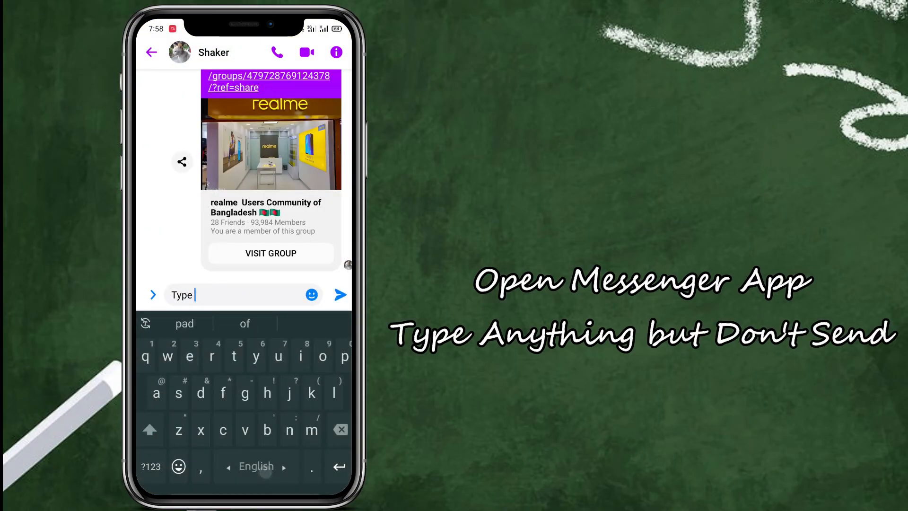
pyautogui.write('example')
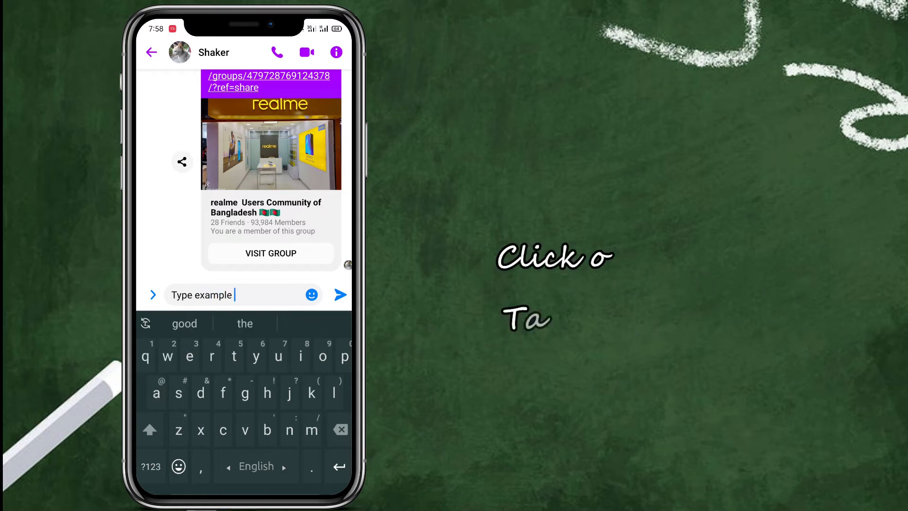
# Send "Type example" with the gift-wrap effect from the Effects picker
pyautogui.click(311, 295)
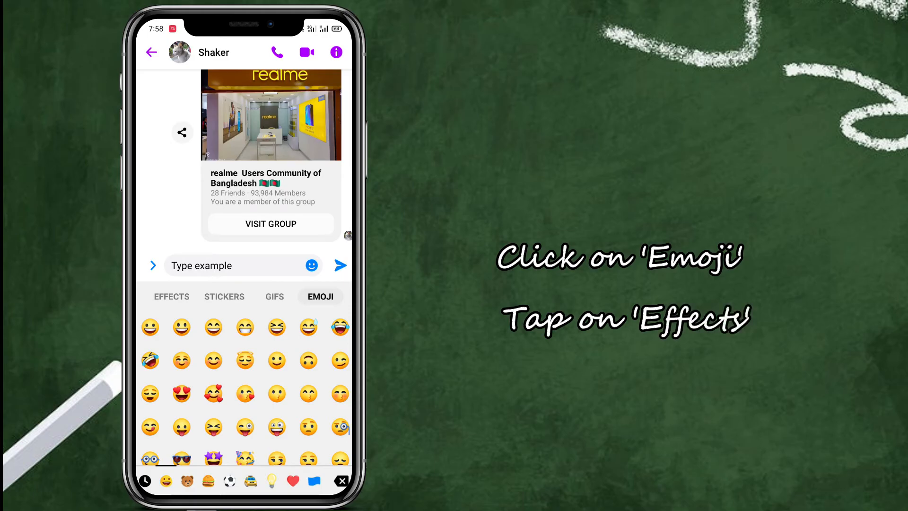
pyautogui.click(171, 296)
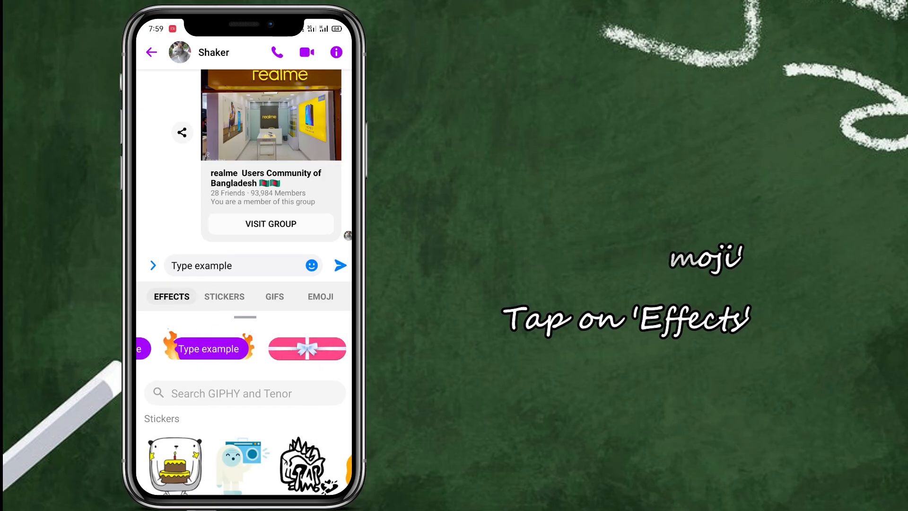
pyautogui.click(307, 348)
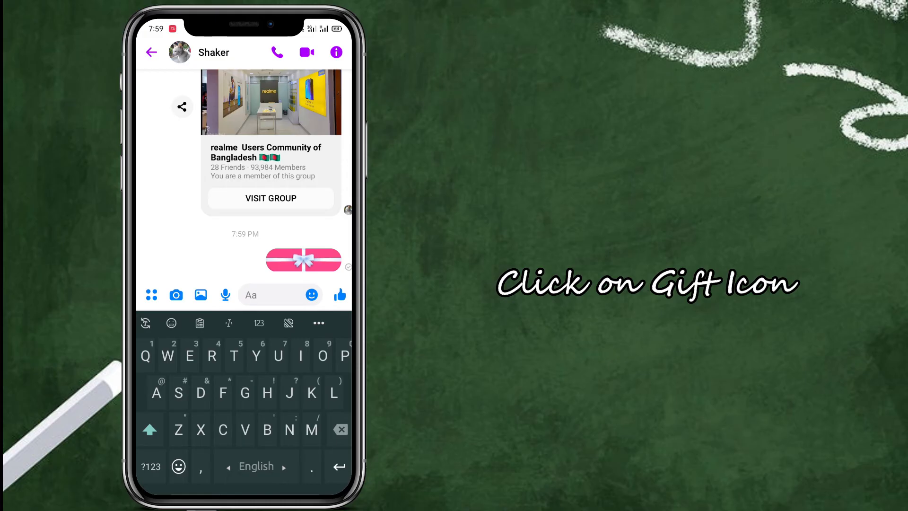
# Unwrap the gift bubble, then send "Jdksdndb" with the fire effect
pyautogui.click(303, 259)
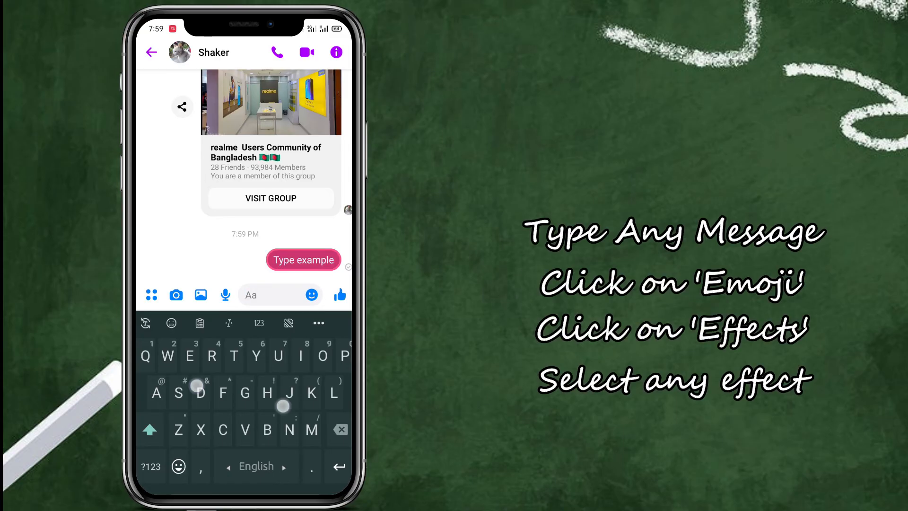
pyautogui.click(311, 295)
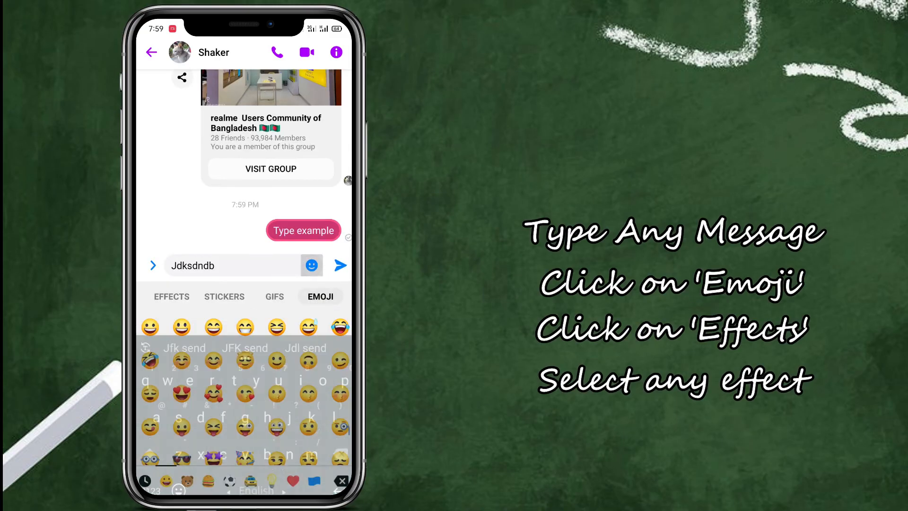
pyautogui.click(172, 296)
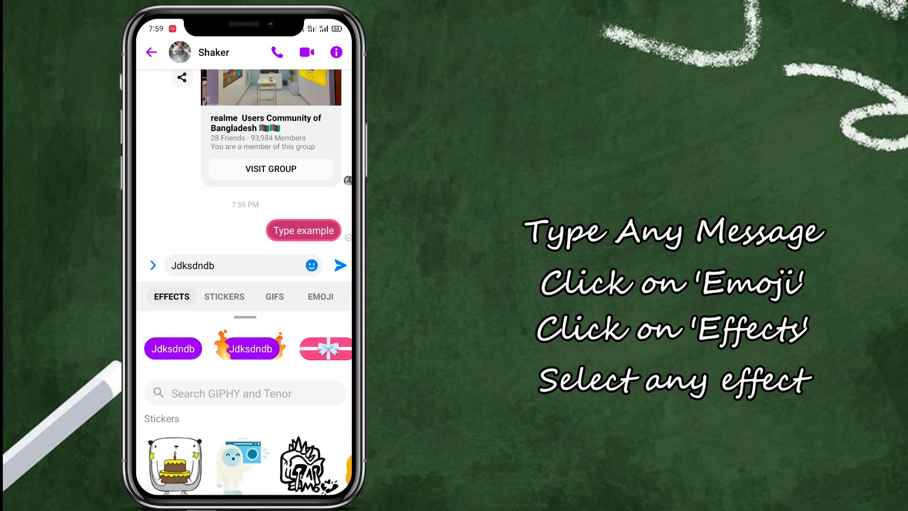
pyautogui.click(250, 348)
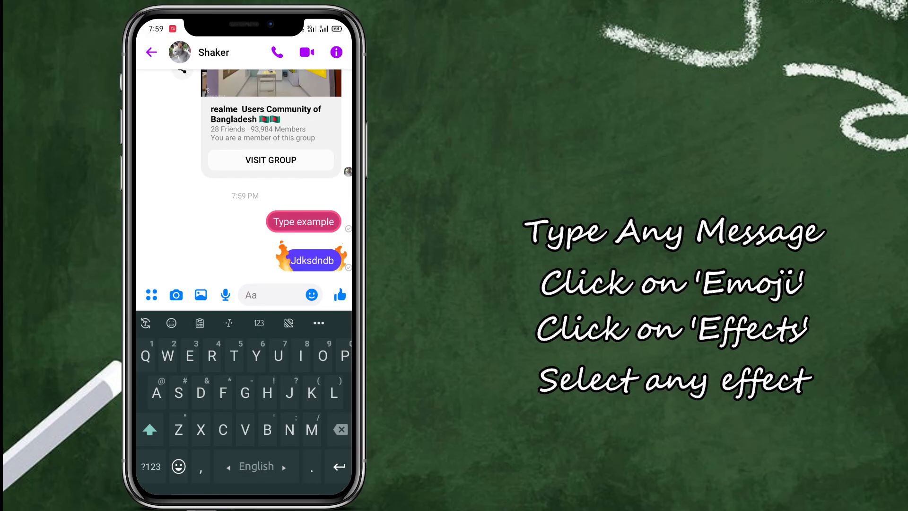